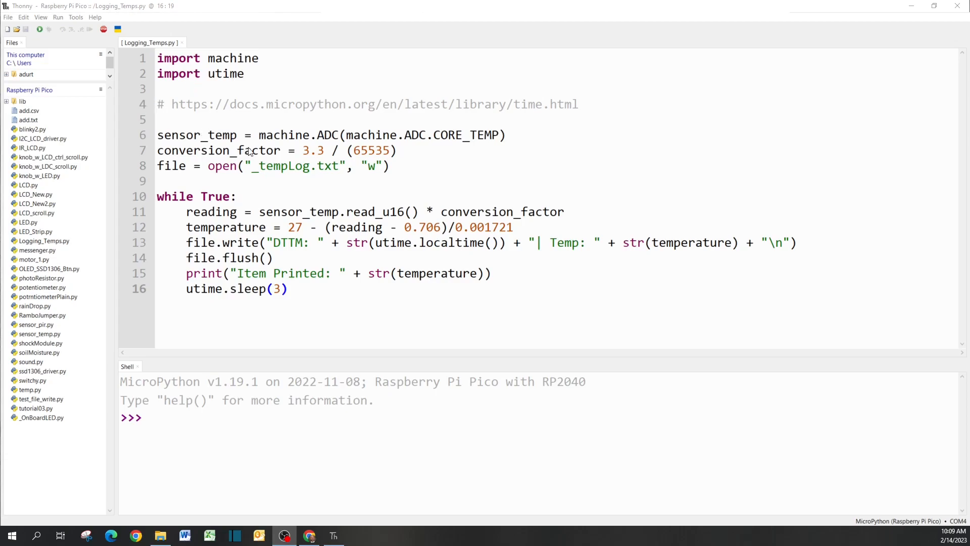
{"action": "mouse_move", "coordinate": [62, 259]}
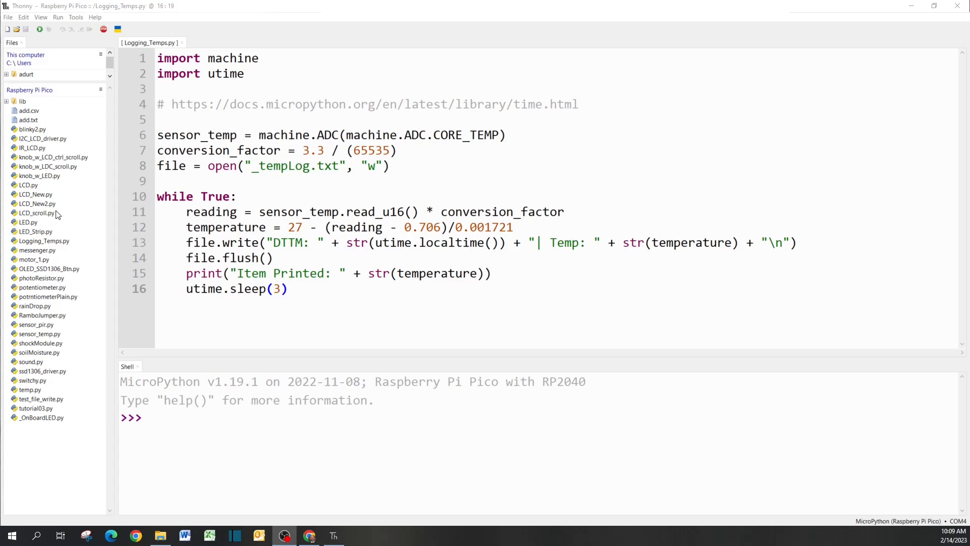
{"action": "mouse_move", "coordinate": [355, 184]}
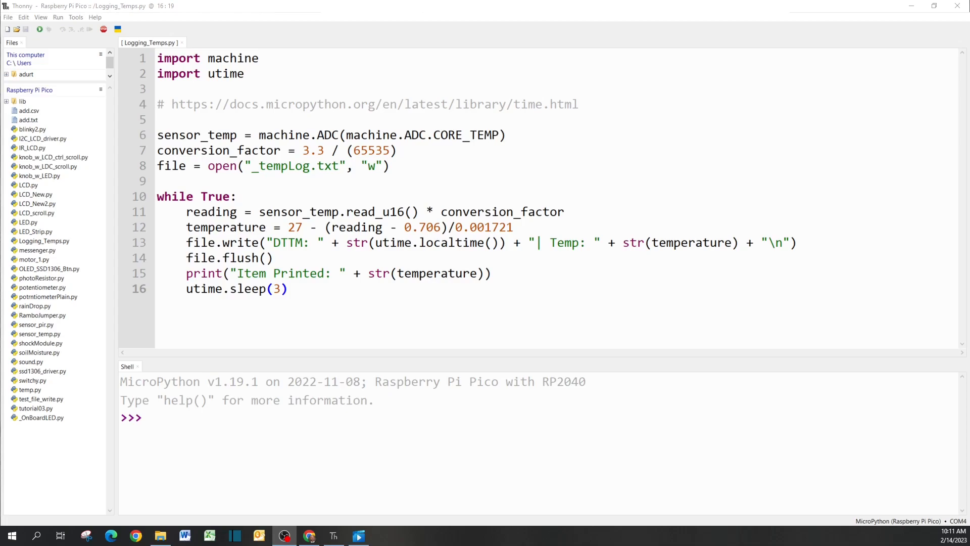
{"action": "mouse_move", "coordinate": [182, 112]}
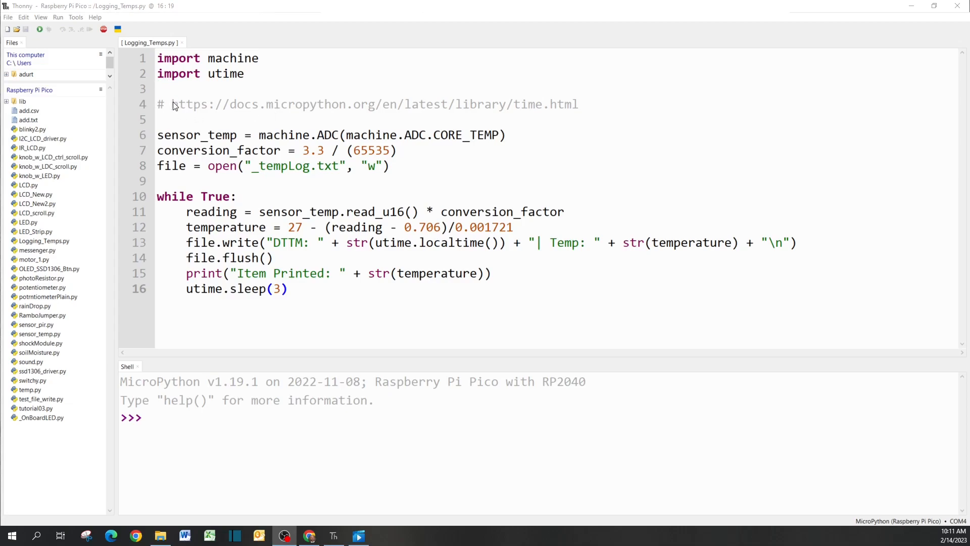
{"action": "mouse_move", "coordinate": [228, 187]}
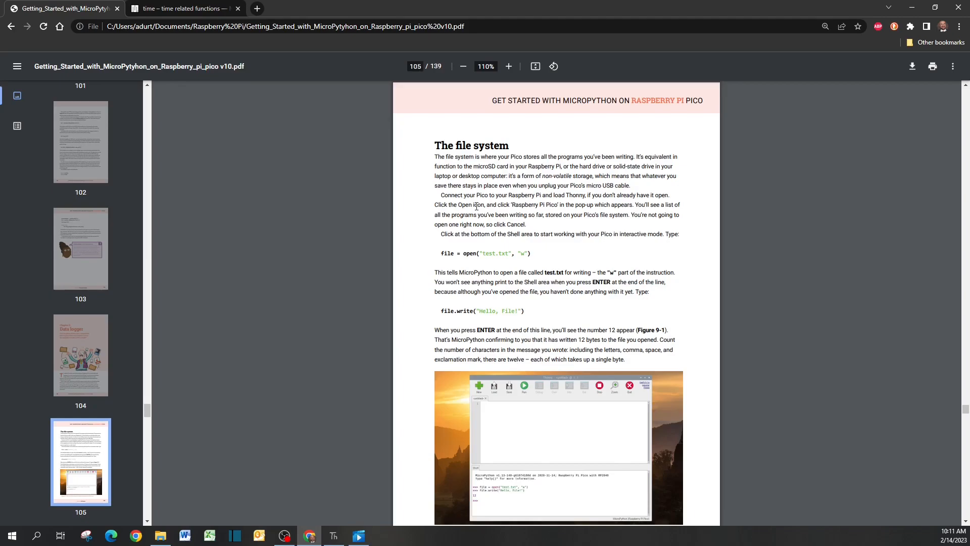
Enlarge and scroll the guide page, then point out the conversion factor on line 7
{"action": "left_click", "coordinate": [509, 66]}
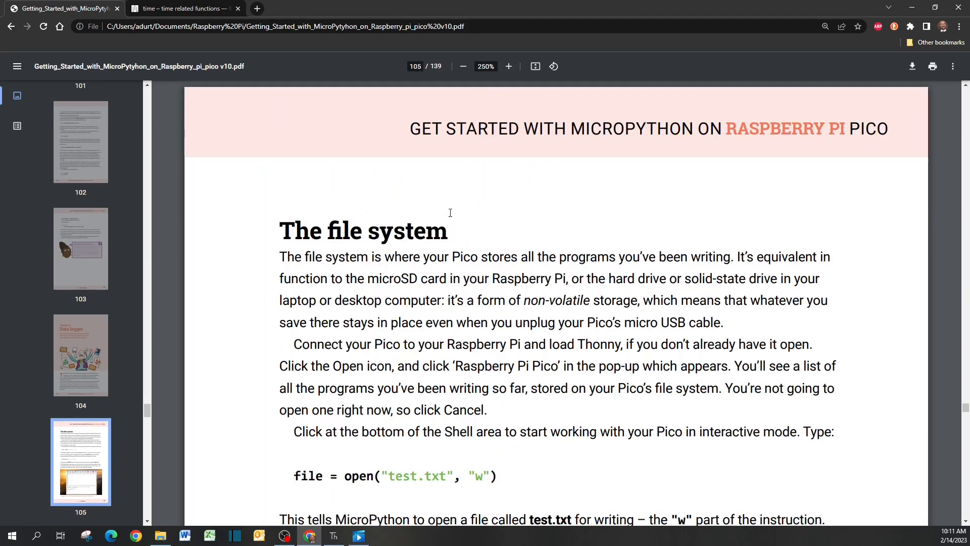
{"action": "scroll", "scroll_direction": "down", "scroll_amount": 3}
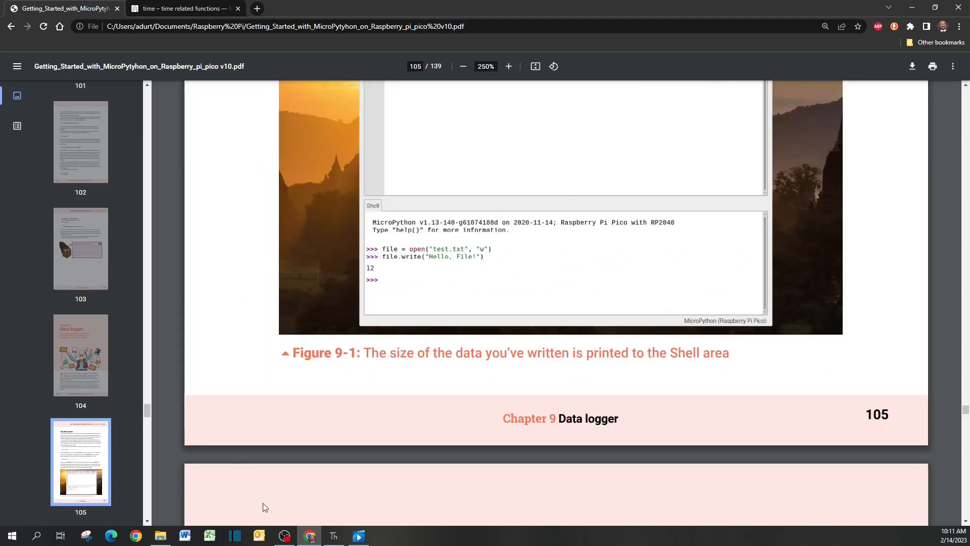
{"action": "left_click", "coordinate": [333, 535]}
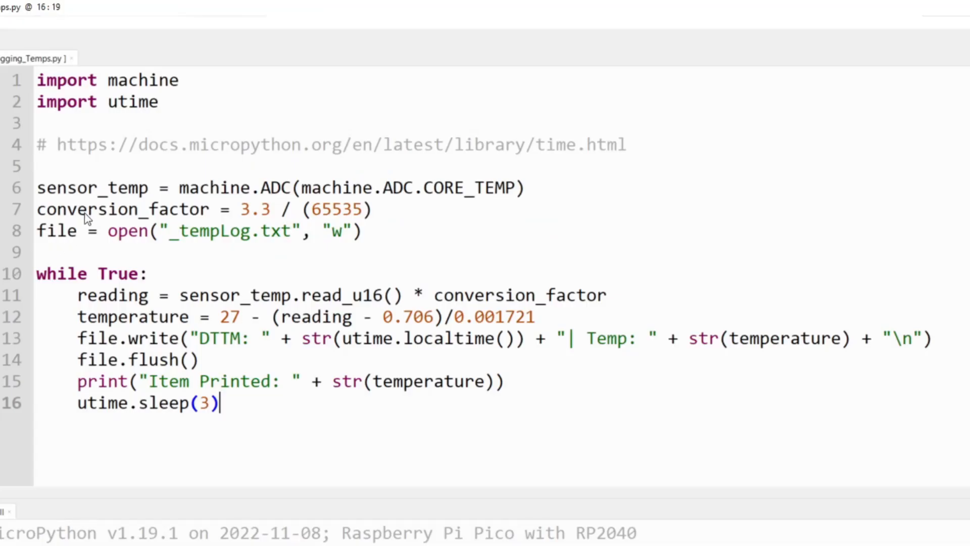
{"action": "double_click", "coordinate": [93, 188]}
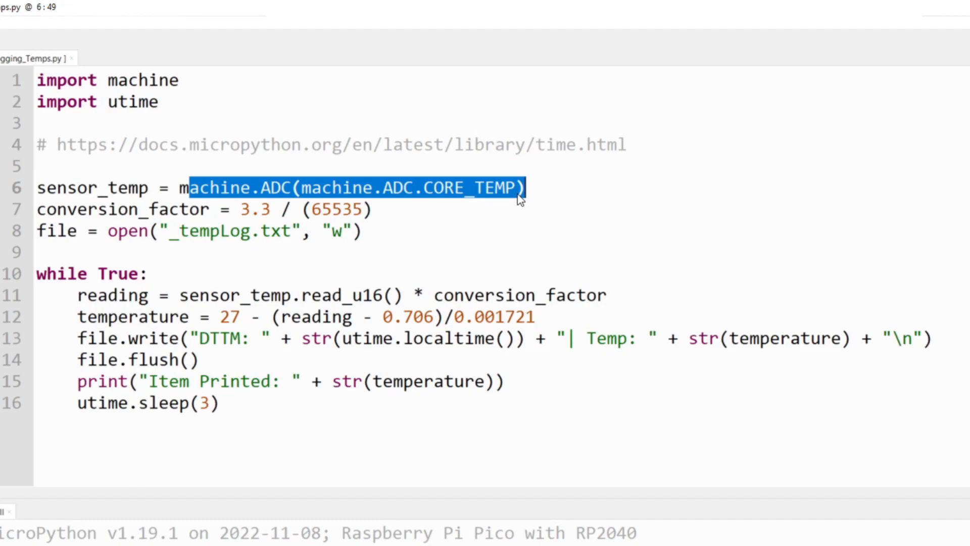
{"action": "left_click", "coordinate": [132, 209]}
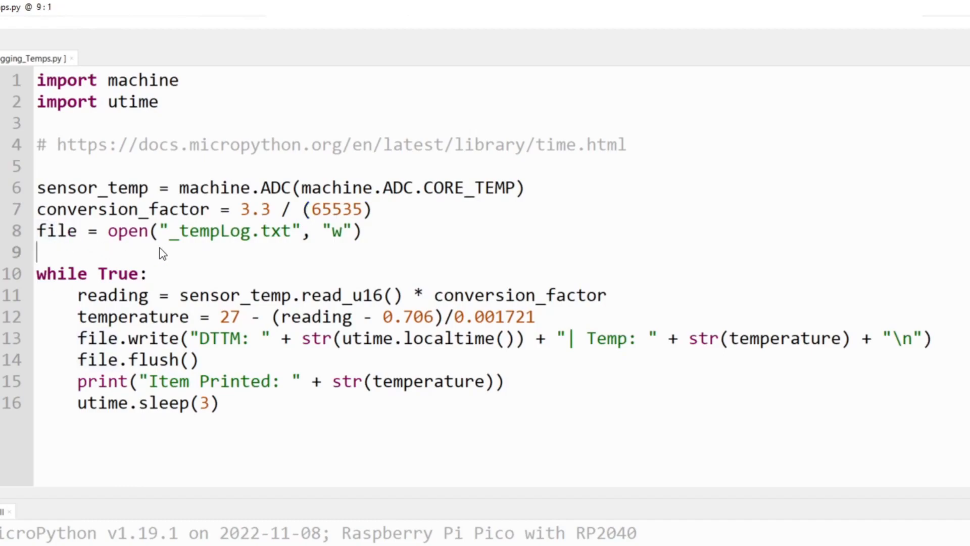
{"action": "mouse_move", "coordinate": [200, 247]}
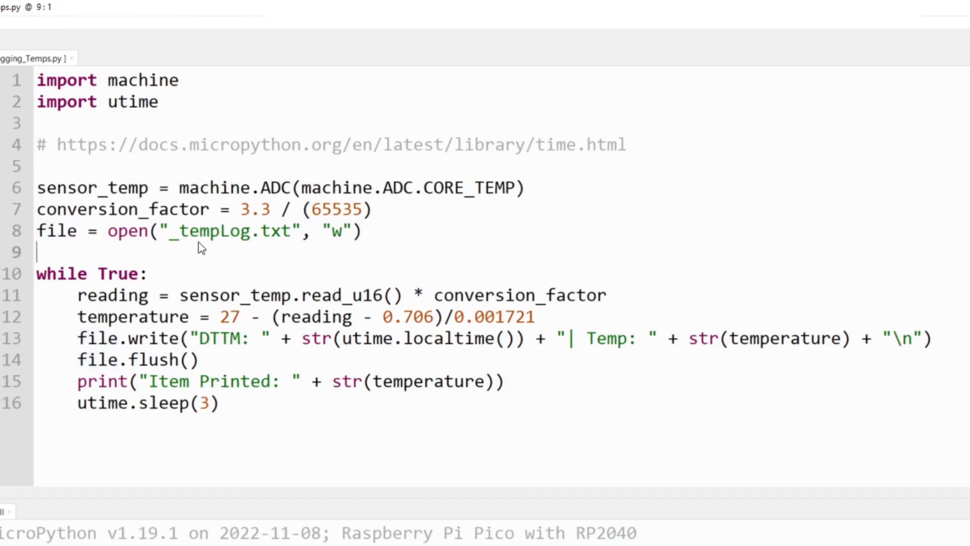
{"action": "mouse_move", "coordinate": [277, 243]}
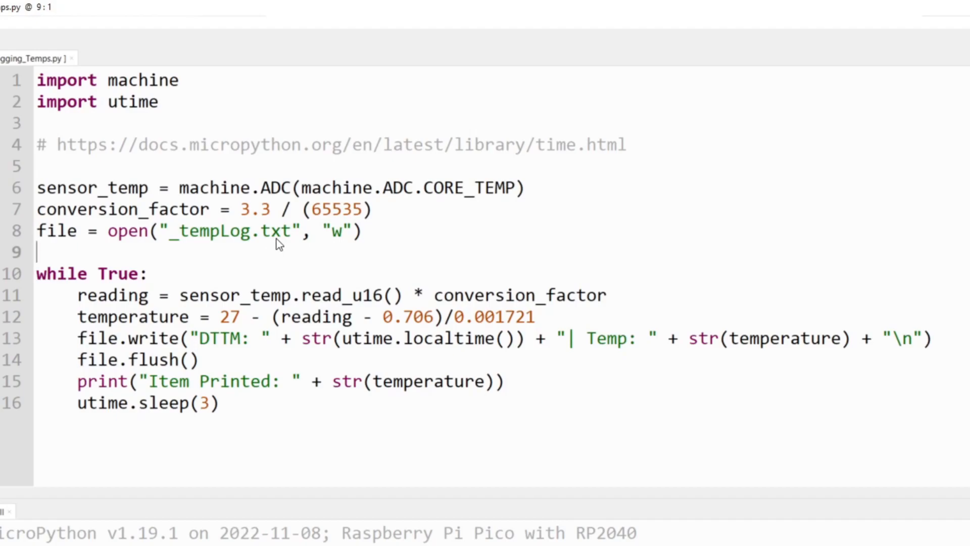
{"action": "mouse_move", "coordinate": [122, 241]}
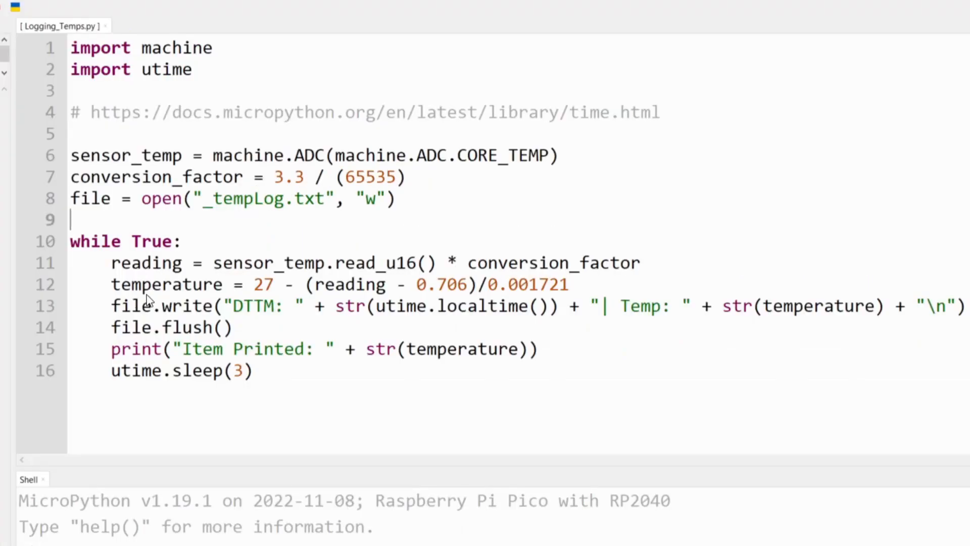
Highlight the temperature formula, the log write and the print statement in the script
{"action": "left_click_drag", "start_coordinate": [151, 284], "coordinate": [560, 284]}
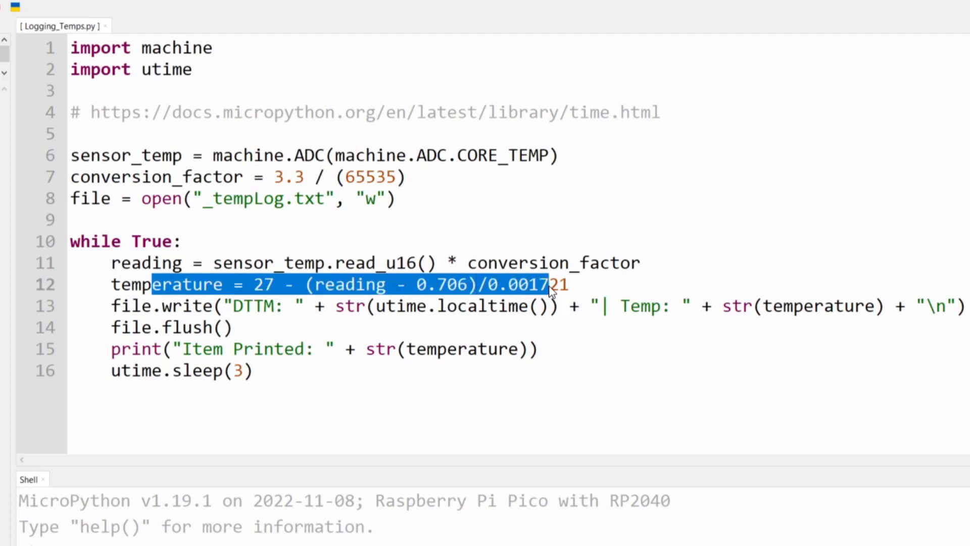
{"action": "mouse_move", "coordinate": [340, 291]}
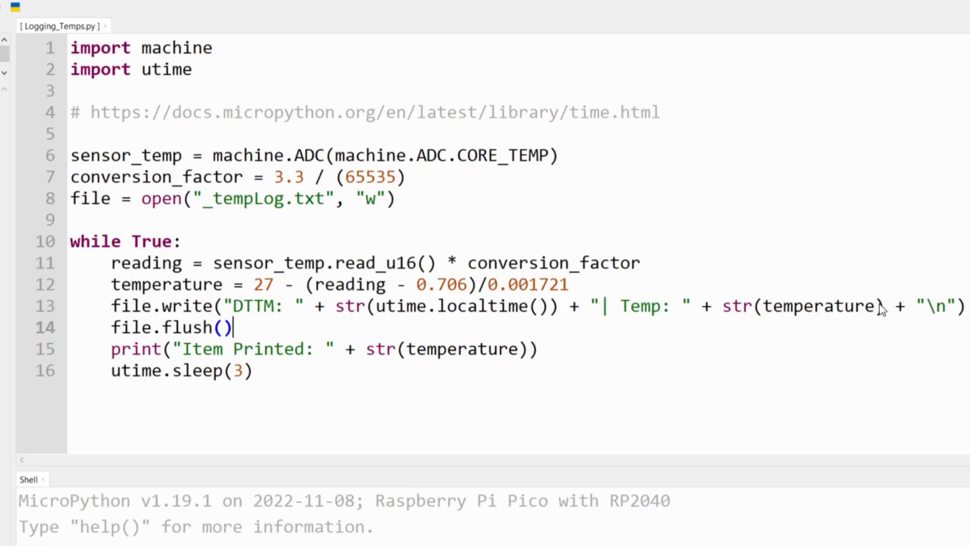
{"action": "double_click", "coordinate": [937, 306]}
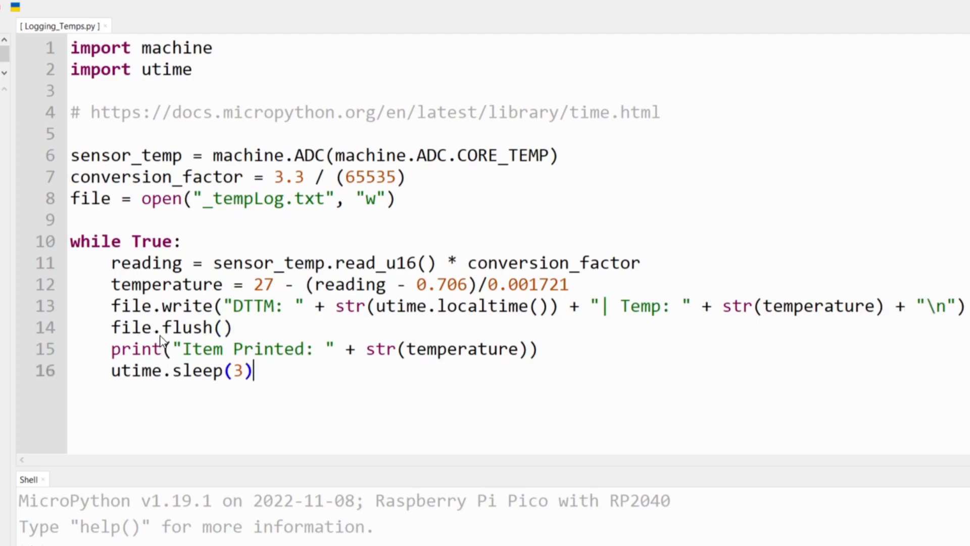
{"action": "left_click_drag", "start_coordinate": [130, 349], "coordinate": [525, 349]}
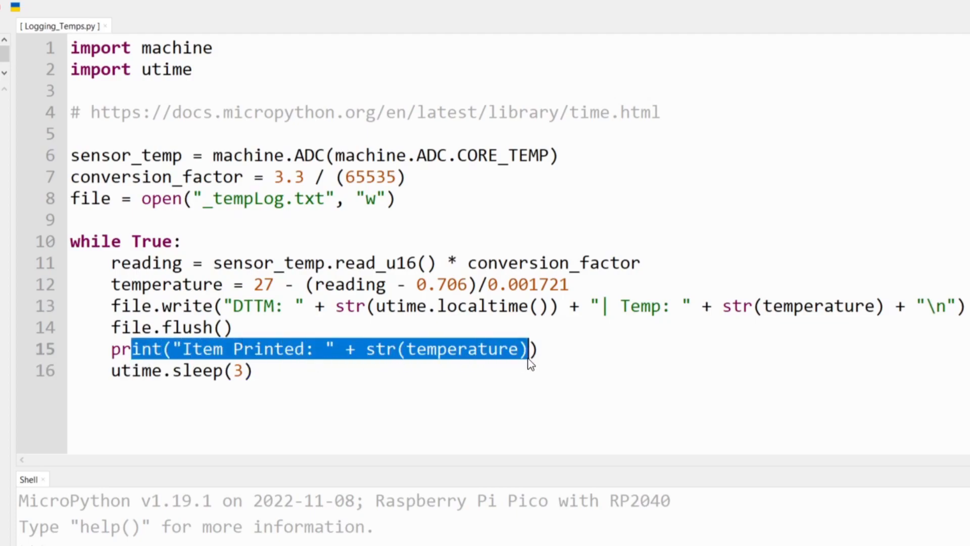
{"action": "left_click", "coordinate": [295, 360]}
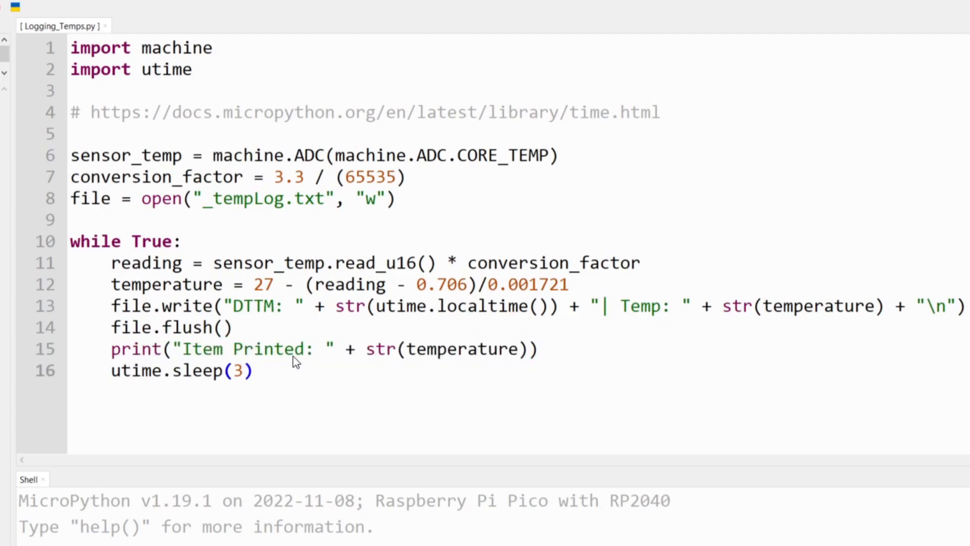
Run the logging script on the Pico until several temperature readings print, then stop it
{"action": "left_click", "coordinate": [253, 370]}
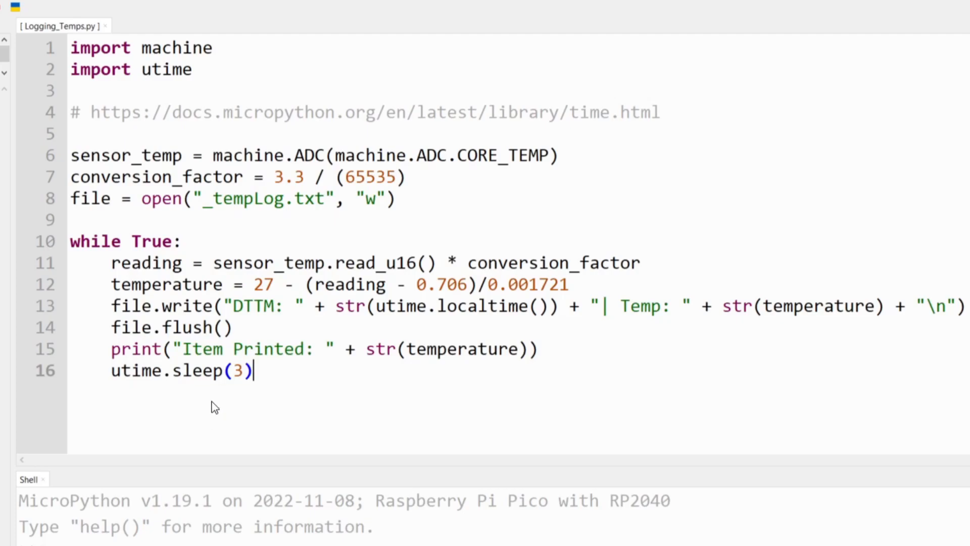
{"action": "left_click", "coordinate": [39, 41]}
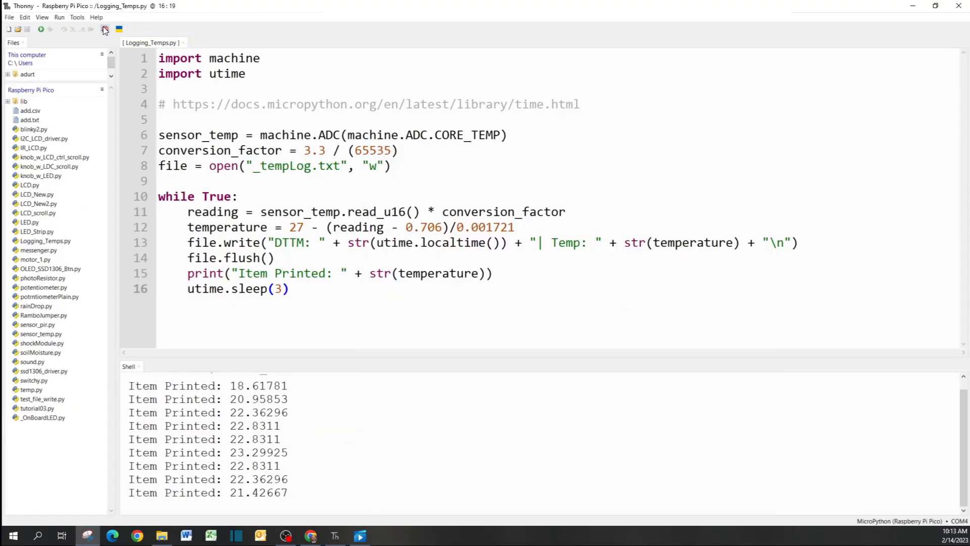
{"action": "left_click", "coordinate": [104, 29]}
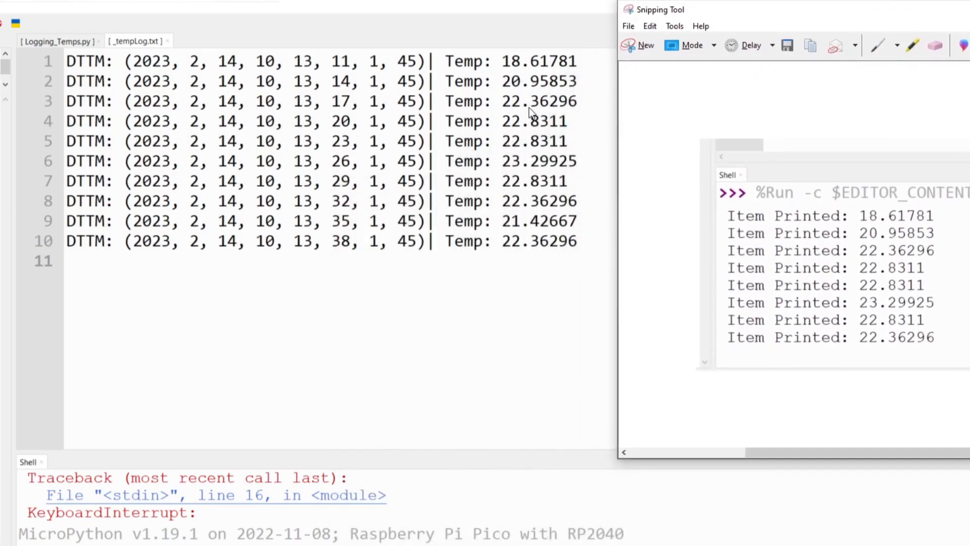
{"action": "mouse_move", "coordinate": [555, 329]}
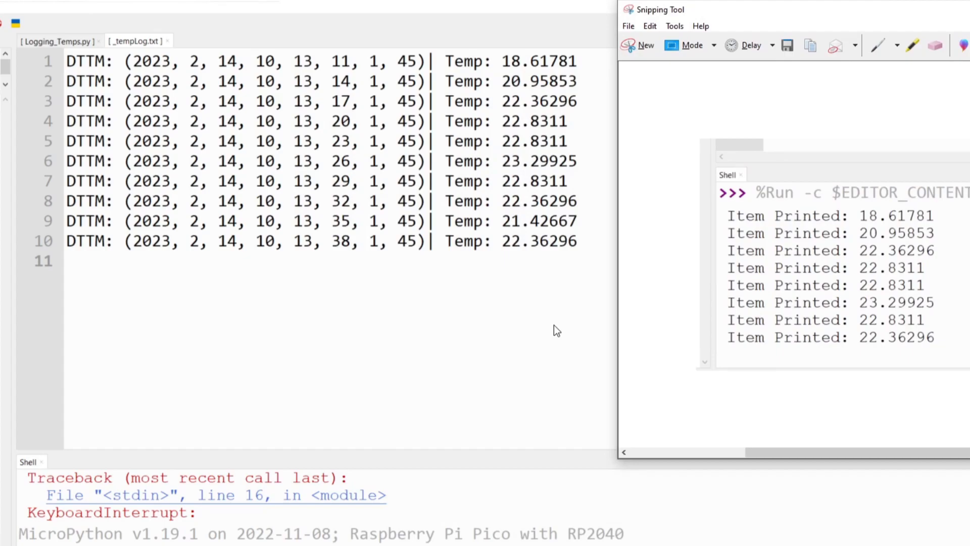